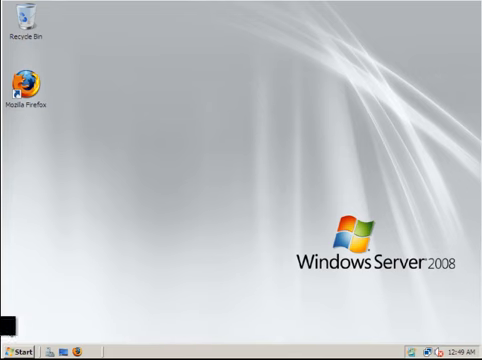
# Bring up the Start menu with Server Manager and the administrative tools.
pyautogui.click(20, 348)
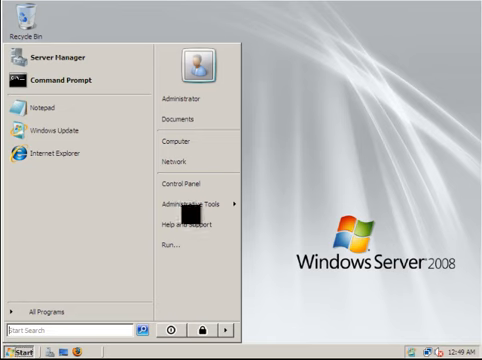
# Create an organizational unit named accounts under arsenal.com, then minimize the console.
pyautogui.click(192, 204)
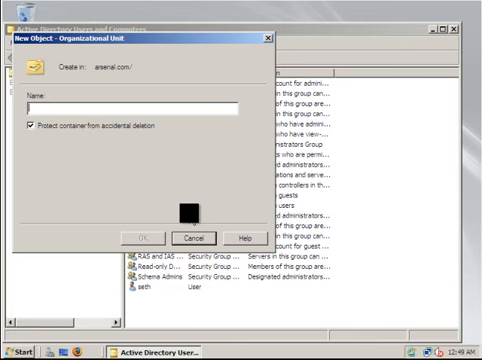
pyautogui.write('acco')
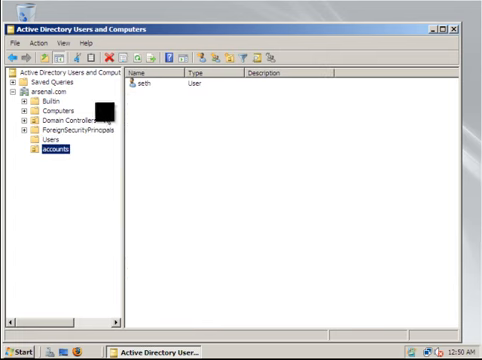
pyautogui.click(48, 144)
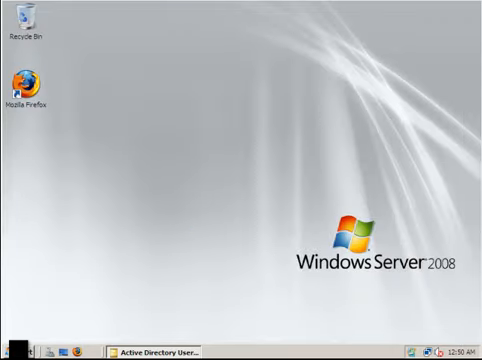
# Select the accounts OU under arsenal.com in Group Policy Management.
pyautogui.click(18, 352)
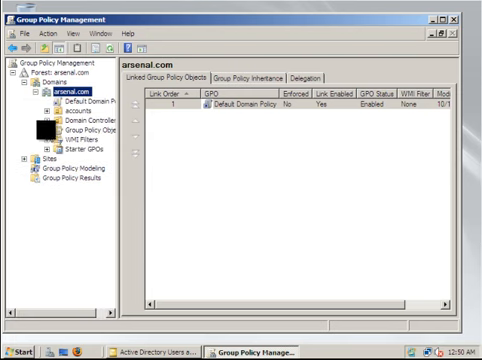
pyautogui.click(36, 132)
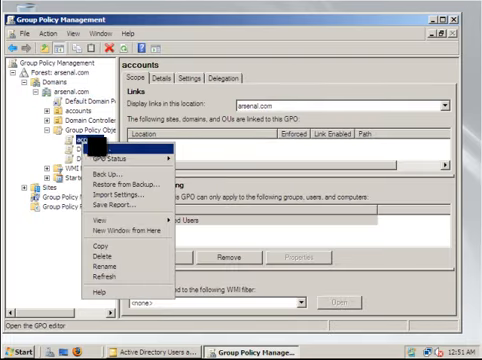
# Create a GPO linked to accounts and enable 'Remove Games link from Start Menu' under Start Menu and Taskbar.
pyautogui.click(96, 150)
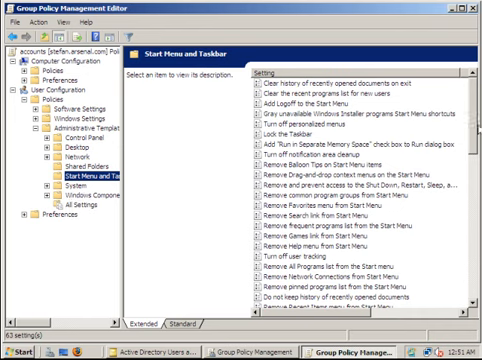
pyautogui.scroll(-3)
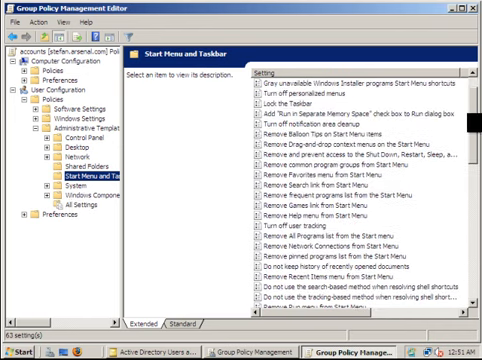
pyautogui.scroll(-3)
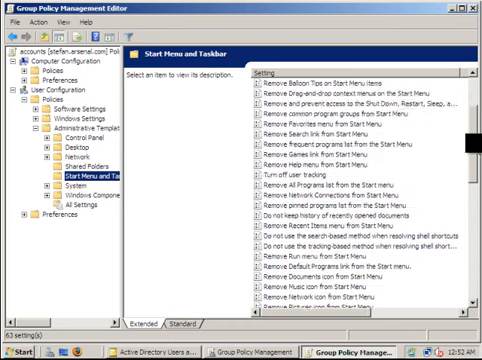
pyautogui.scroll(-3)
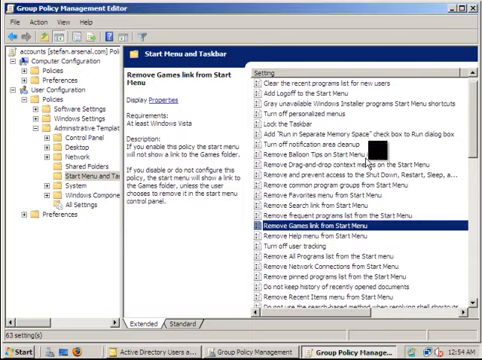
pyautogui.scroll(-3)
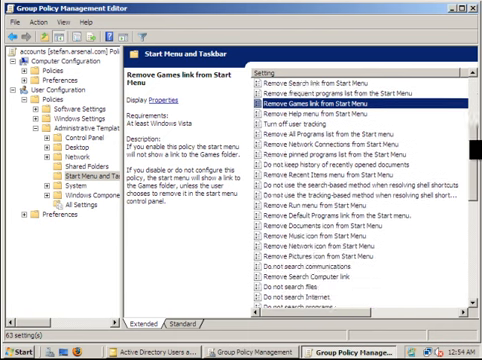
pyautogui.scroll(-3)
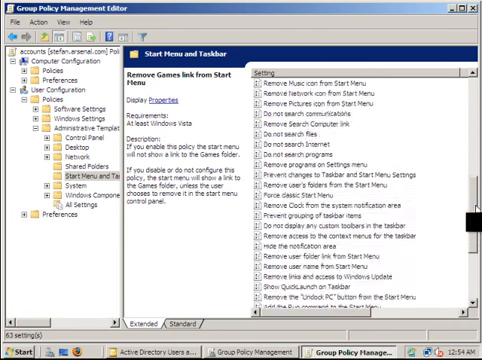
pyautogui.scroll(-3)
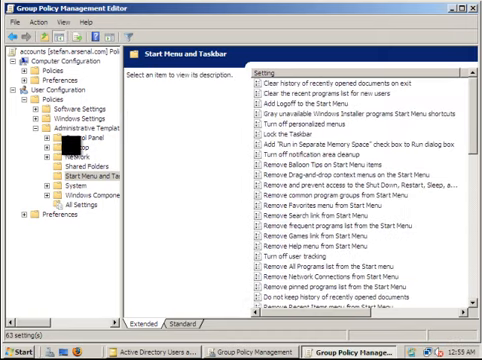
# Enable 'Remove Recycle Bin icon from desktop' under the Desktop policies.
pyautogui.click(50, 108)
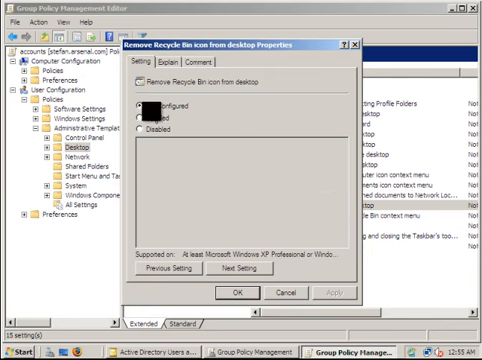
pyautogui.click(140, 108)
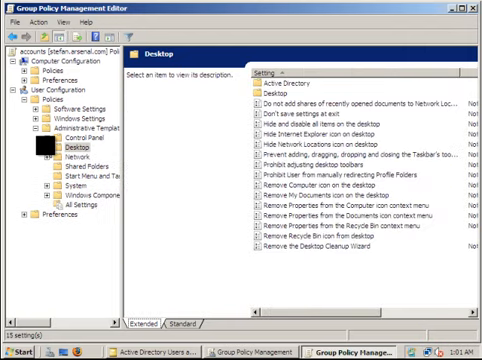
pyautogui.moveTo(44, 128)
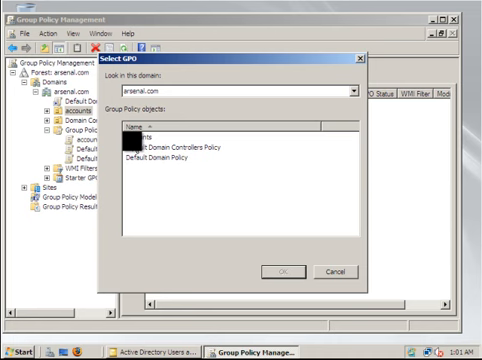
# Link the existing accounts GPO to the arsenal.com domain.
pyautogui.click(144, 130)
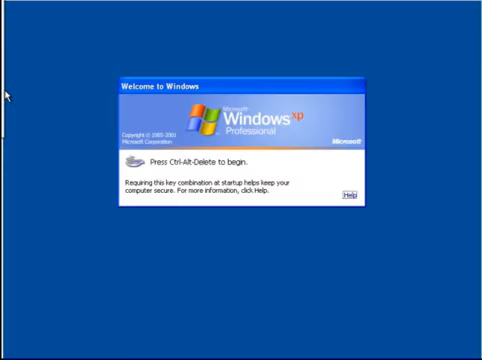
# Log on to the XP client with a domain account and confirm the Recycle Bin and Games are gone.
pyautogui.press('ctrl+alt+delete')
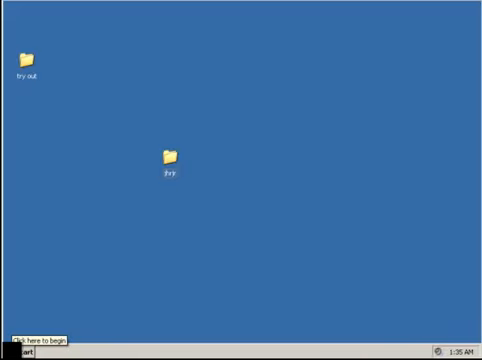
pyautogui.click(20, 352)
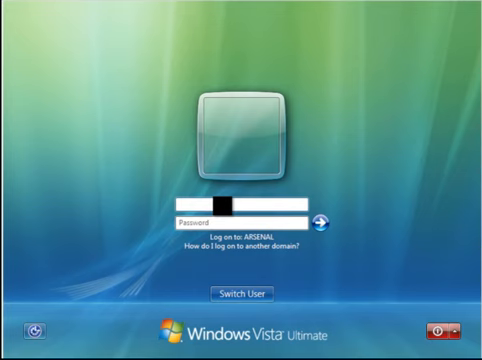
# Enter the arsenal domain username and password on Vista and log on.
pyautogui.write('arsenal\\set')
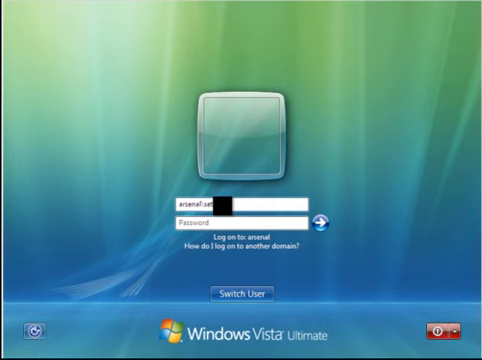
pyautogui.write('••')
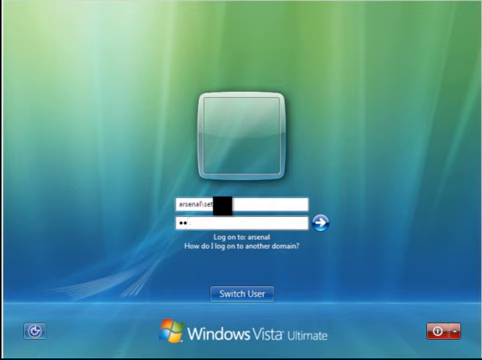
pyautogui.click(334, 218)
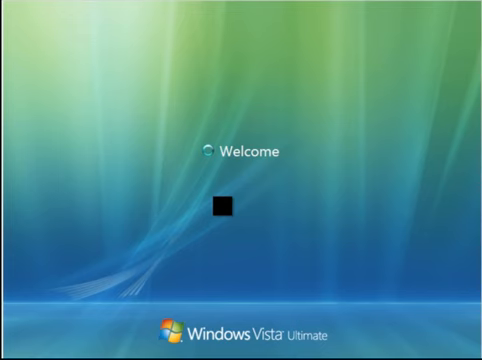